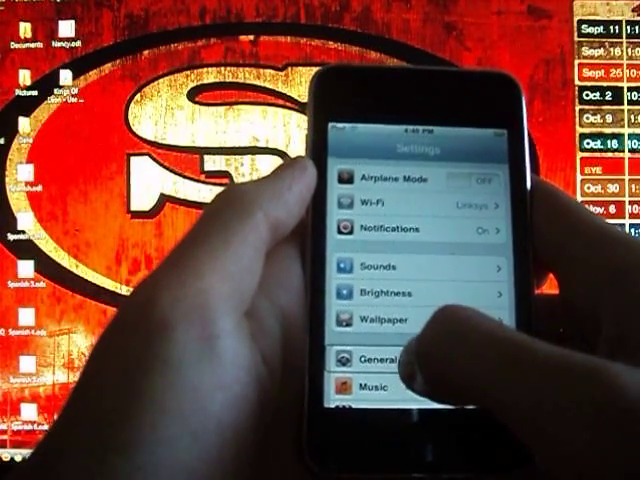
Step: Go from General into Accessibility's VoiceOver page to show its gesture instructions
{"action": "left_click", "coordinate": [378, 359]}
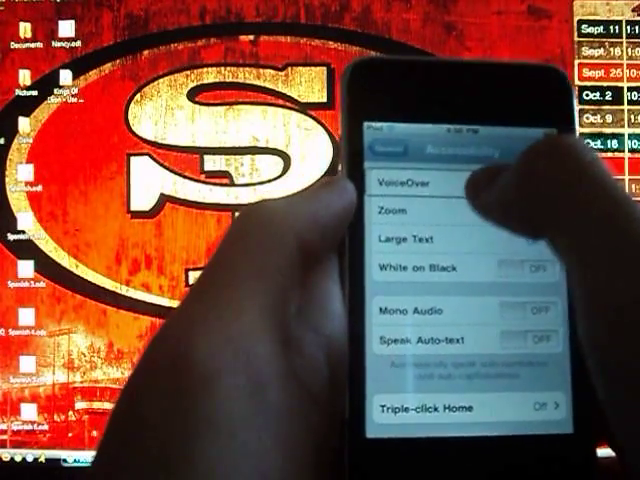
{"action": "left_click", "coordinate": [404, 183]}
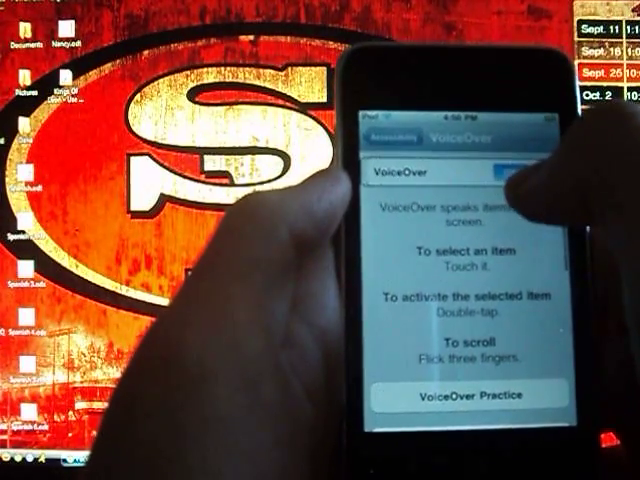